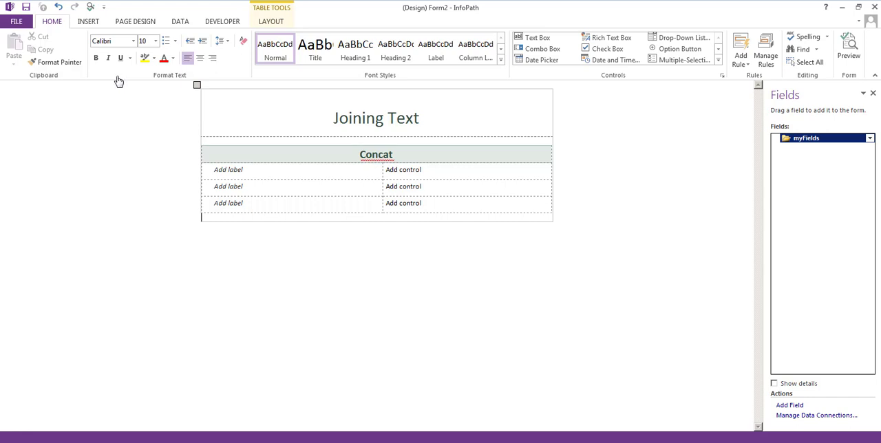
pyautogui.moveTo(199, 90)
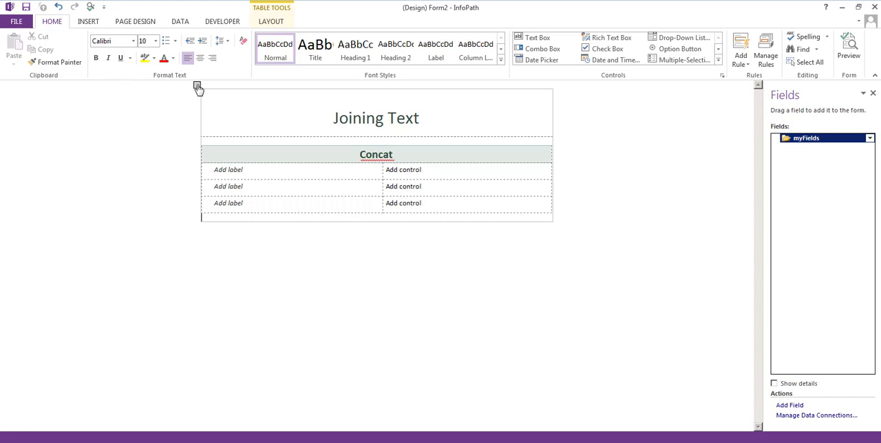
pyautogui.moveTo(203, 93)
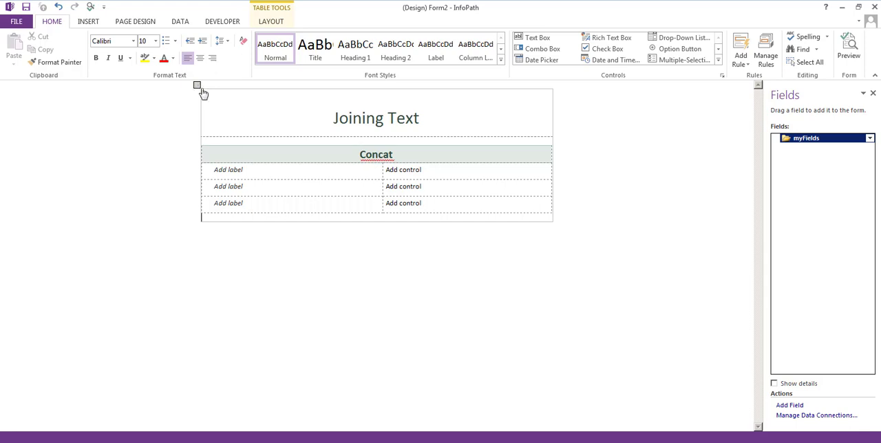
pyautogui.moveTo(220, 170)
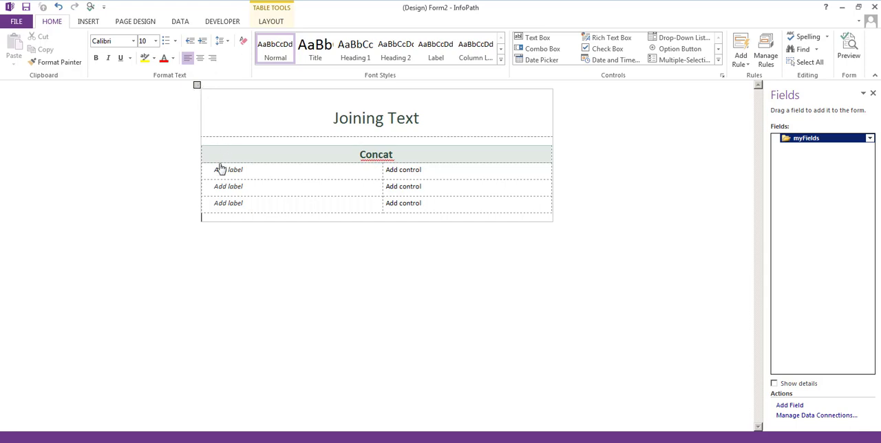
pyautogui.moveTo(204, 177)
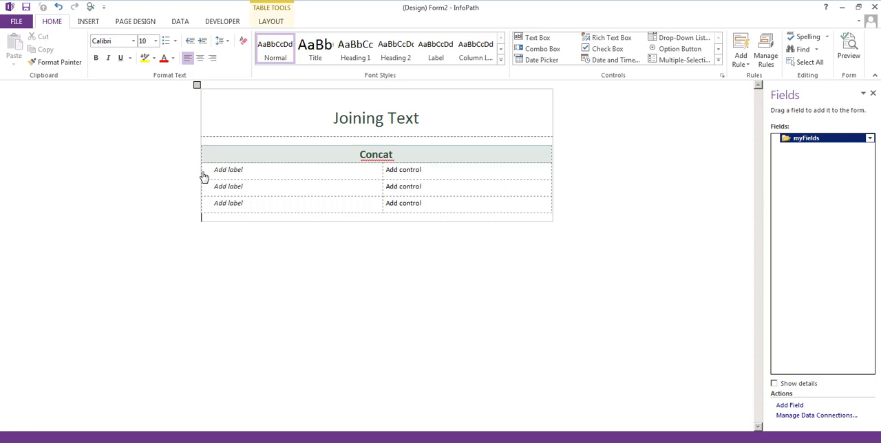
pyautogui.moveTo(751, 139)
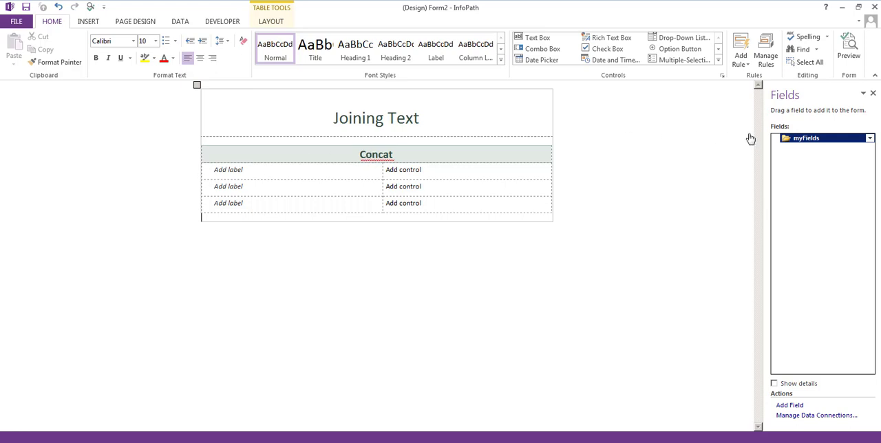
pyautogui.moveTo(455, 235)
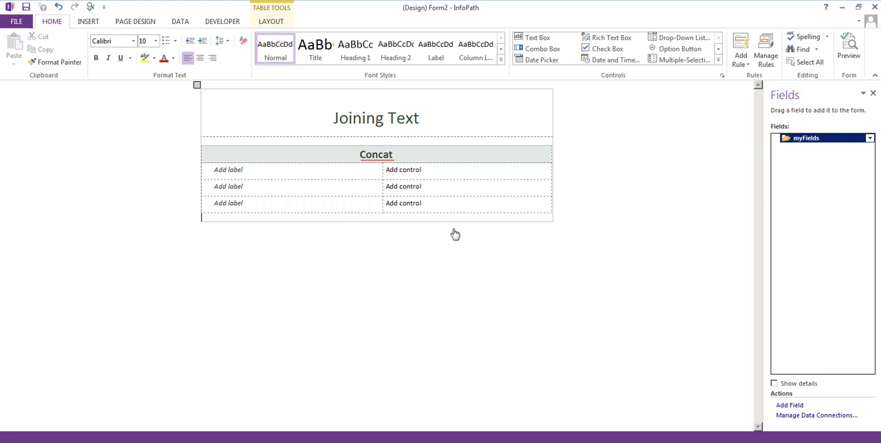
pyautogui.moveTo(358, 236)
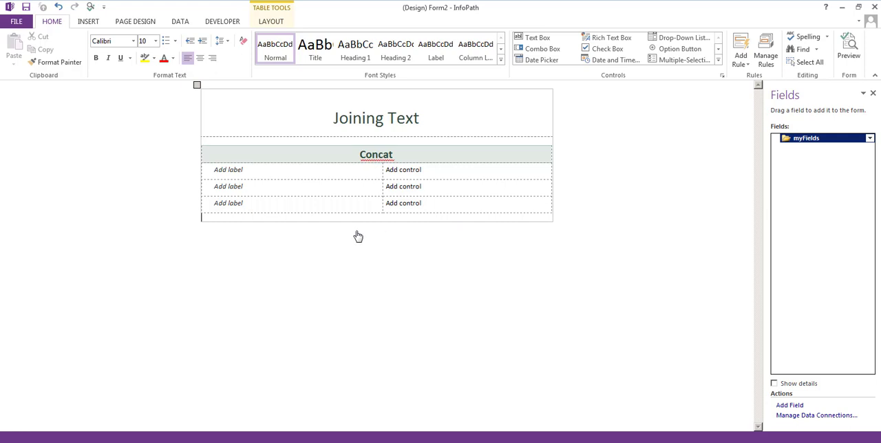
pyautogui.moveTo(298, 218)
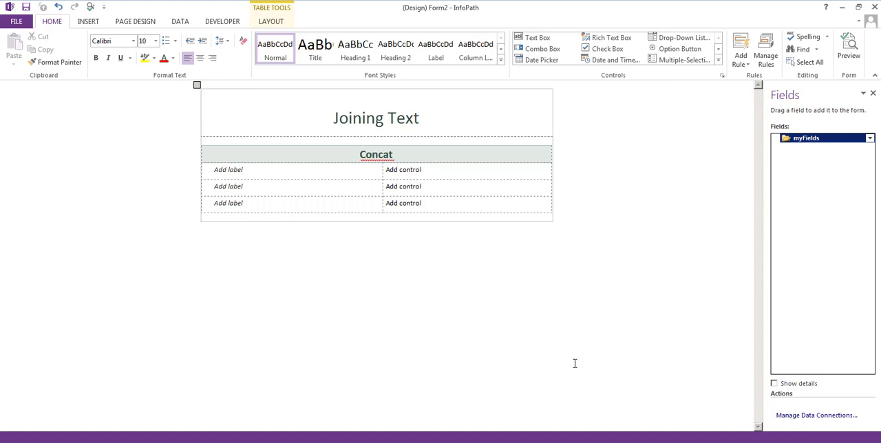
# - Add the FirstName, LastName and FullName text fields through Add Field
pyautogui.click(789, 404)
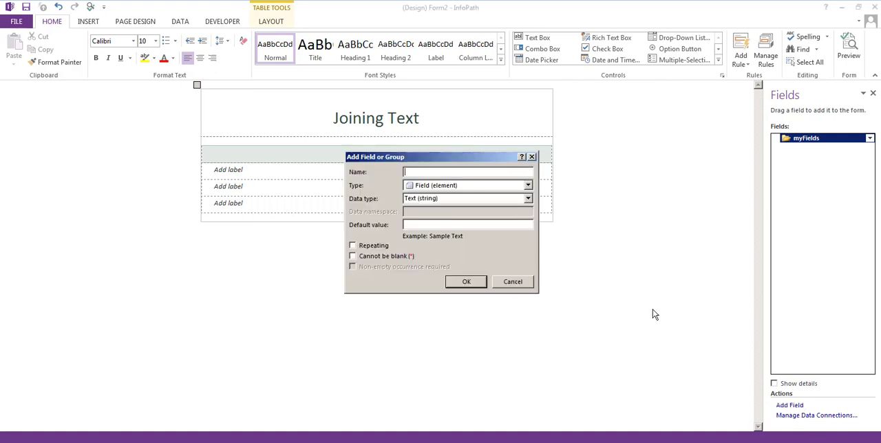
pyautogui.write('Fie')
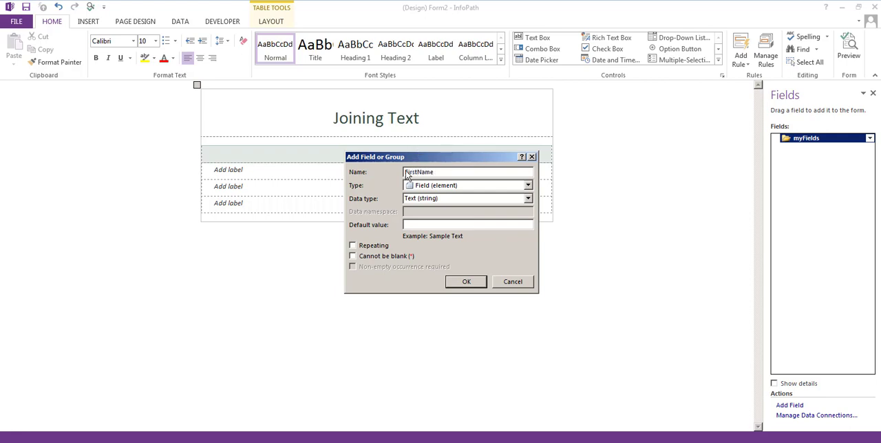
pyautogui.click(467, 281)
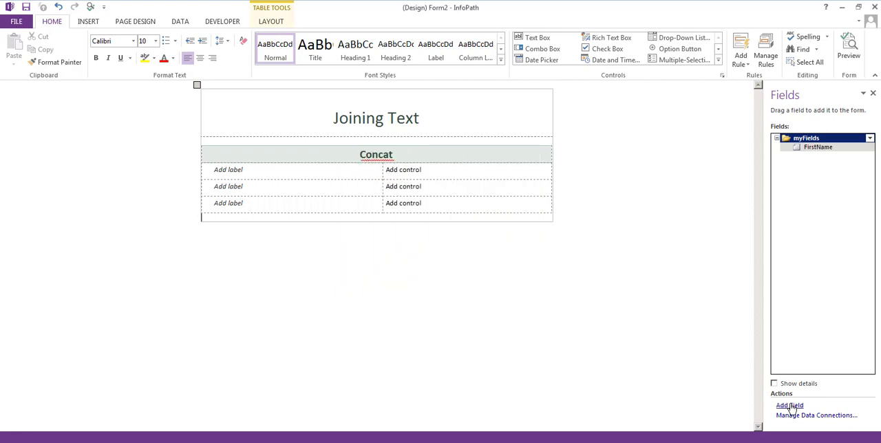
pyautogui.click(789, 405)
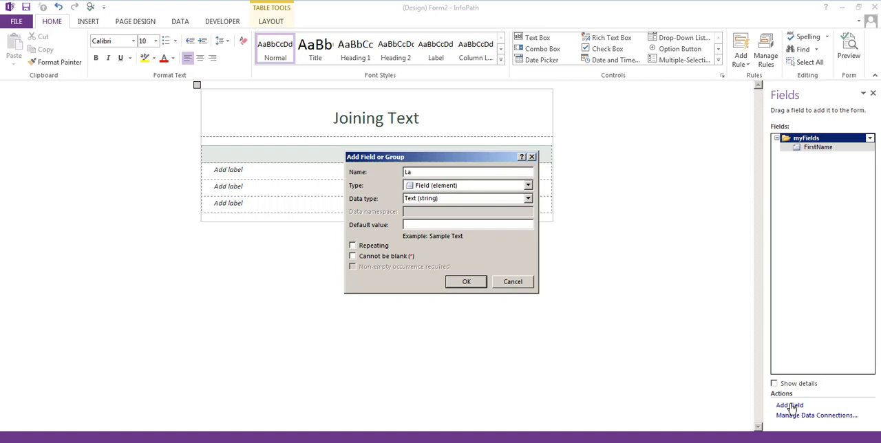
pyautogui.write('LastName')
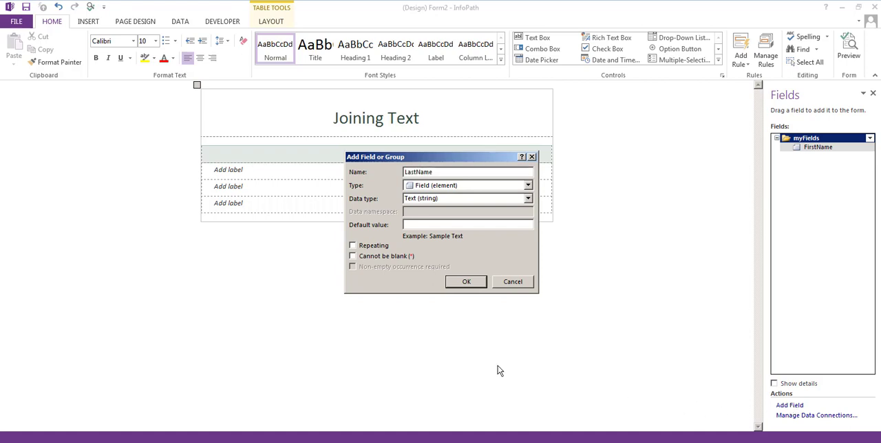
pyautogui.click(466, 282)
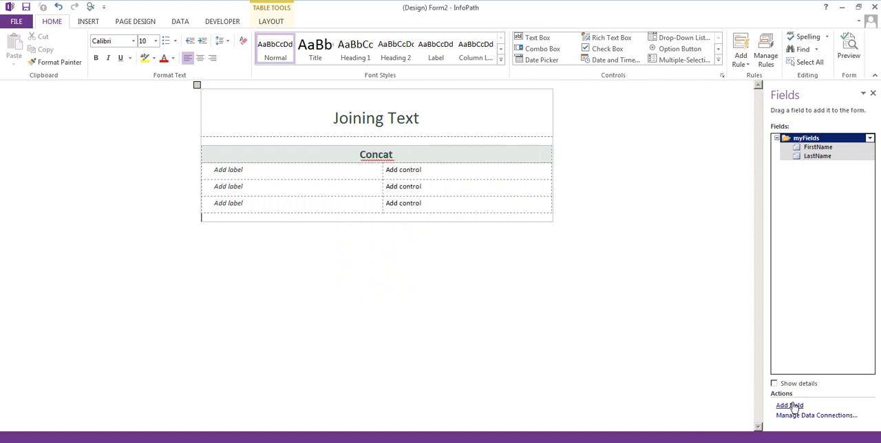
pyautogui.click(789, 405)
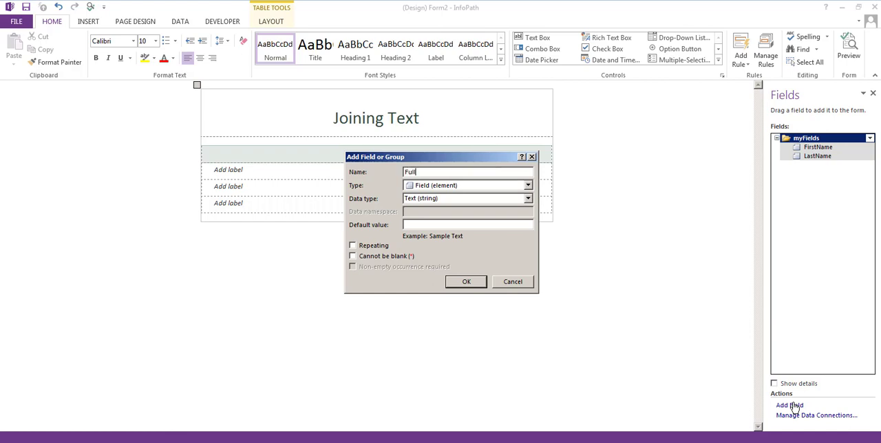
pyautogui.write('Name')
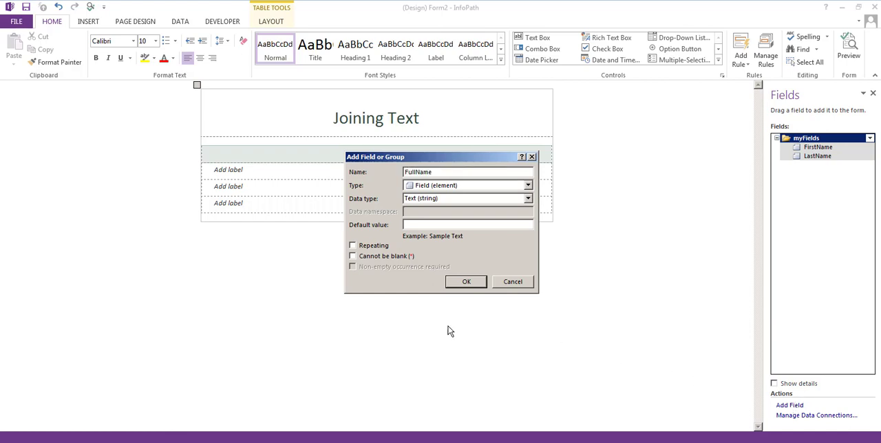
pyautogui.click(466, 282)
pyautogui.write('Concat')
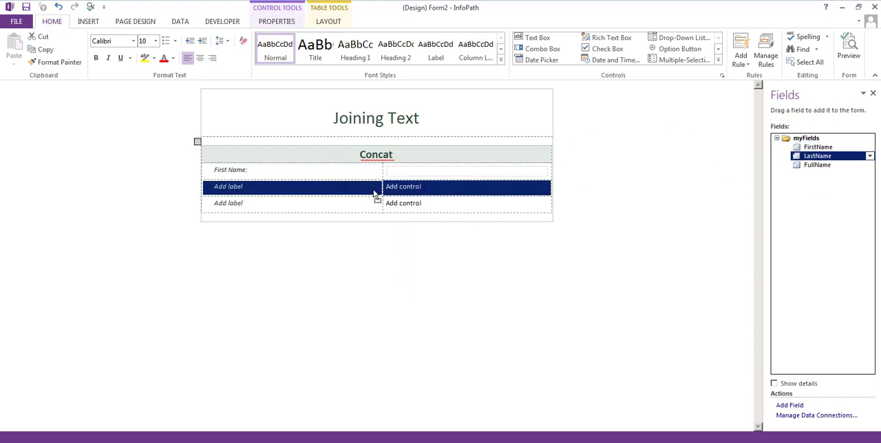
# - Drag LastName and FullName into table rows two and three, then preview with 'Homer'
pyautogui.moveTo(818, 156); pyautogui.dragTo(466, 187)
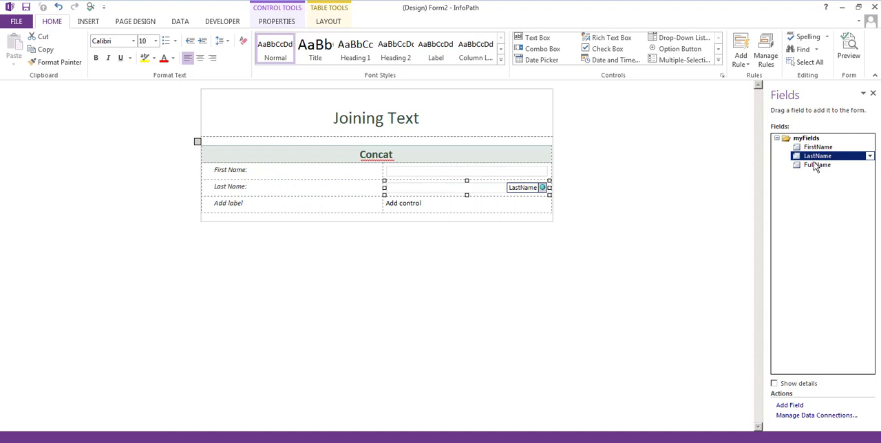
pyautogui.moveTo(818, 165); pyautogui.dragTo(467, 205)
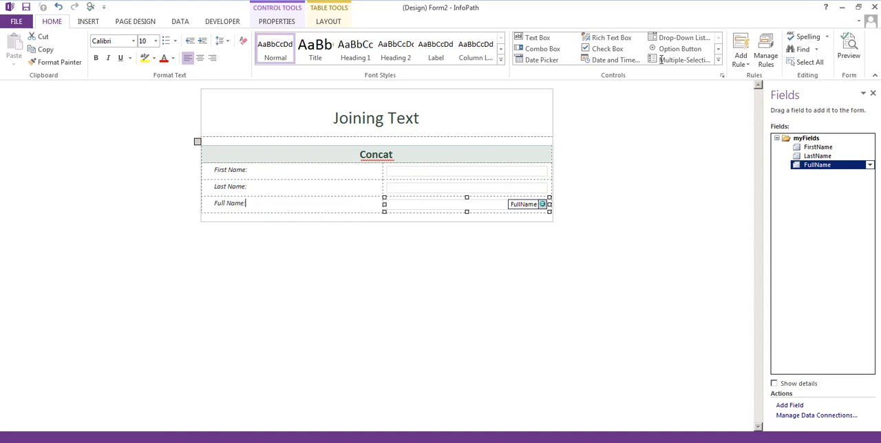
pyautogui.click(849, 49)
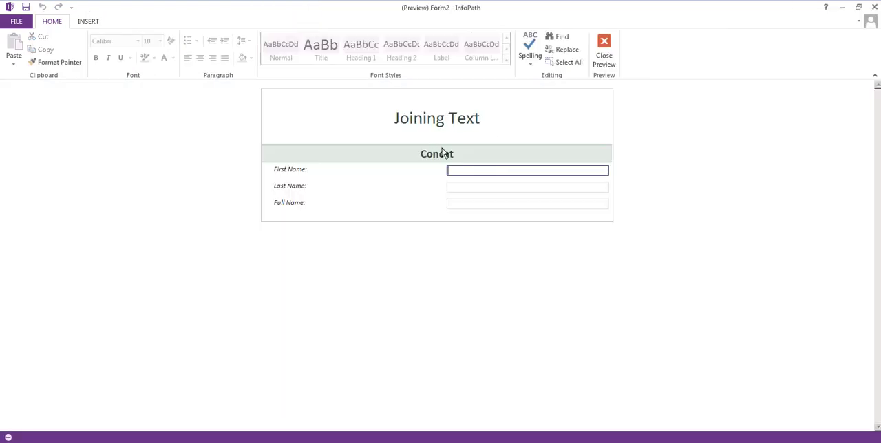
pyautogui.write('Homer')
pyautogui.click(527, 186)
pyautogui.write('Simp')
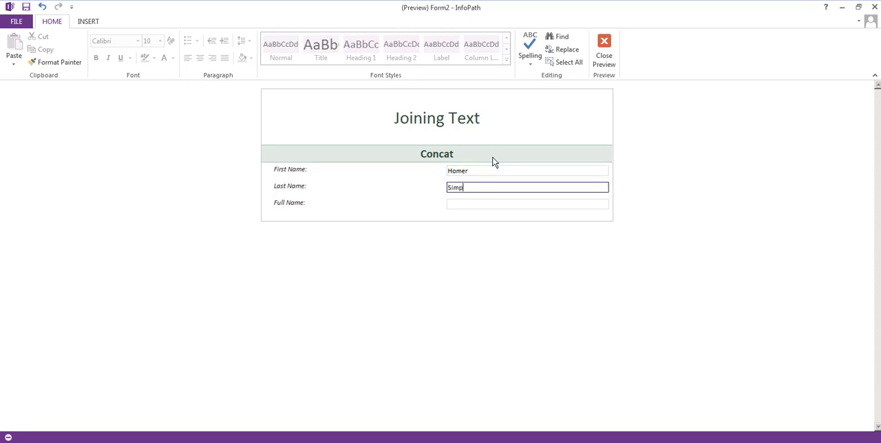
# - Close the preview and return to form design
pyautogui.click(604, 48)
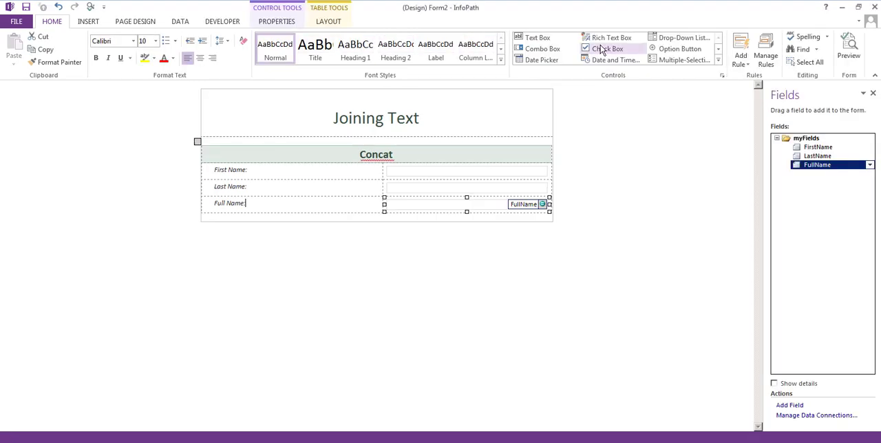
pyautogui.moveTo(488, 238)
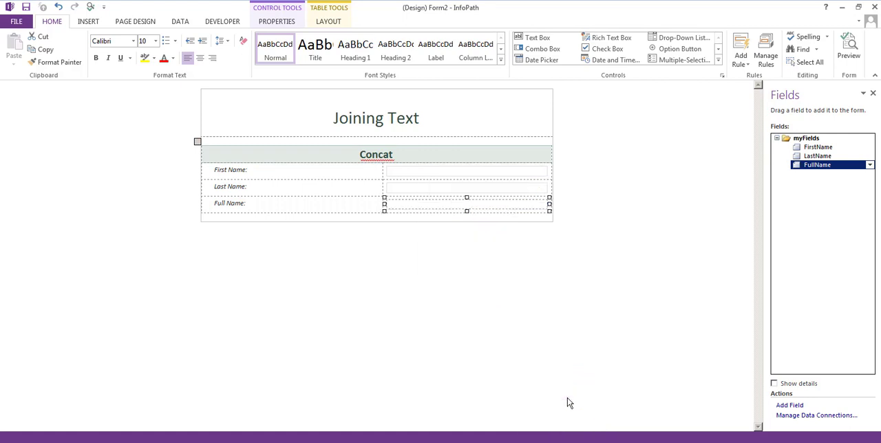
pyautogui.moveTo(404, 208)
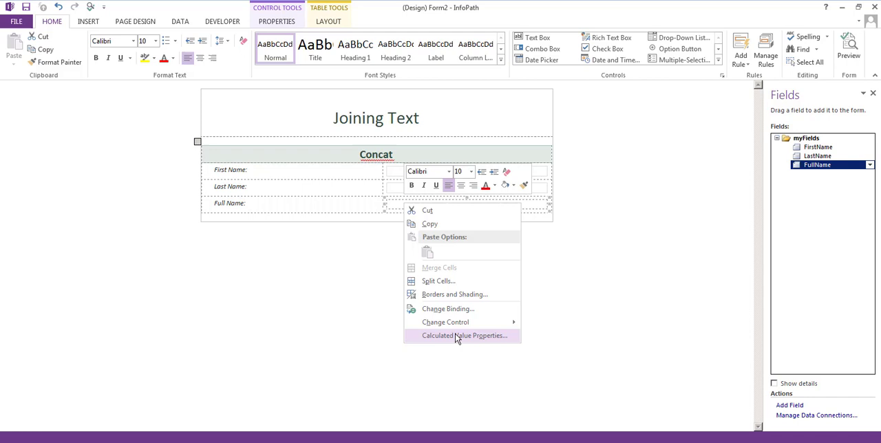
# - From Calculated Value Properties, open the formula builder and select the concat function
pyautogui.click(464, 335)
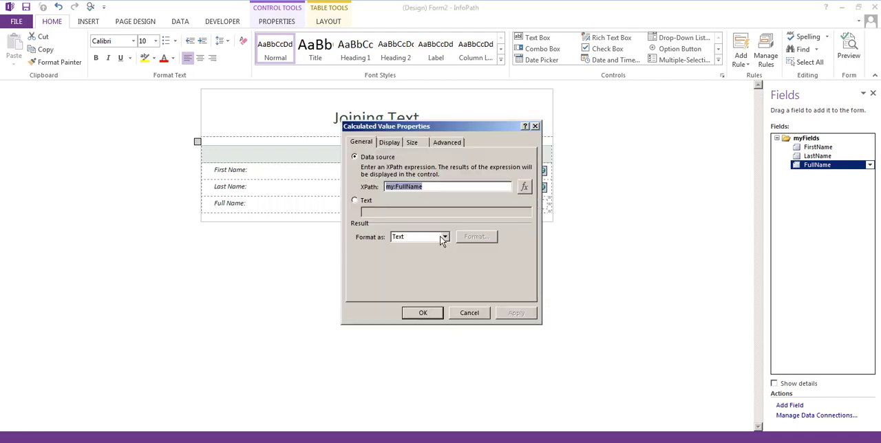
pyautogui.moveTo(523, 187)
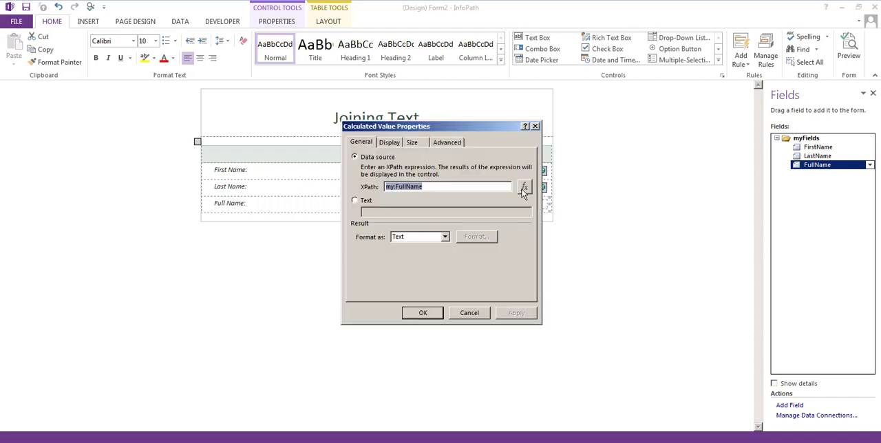
pyautogui.click(524, 186)
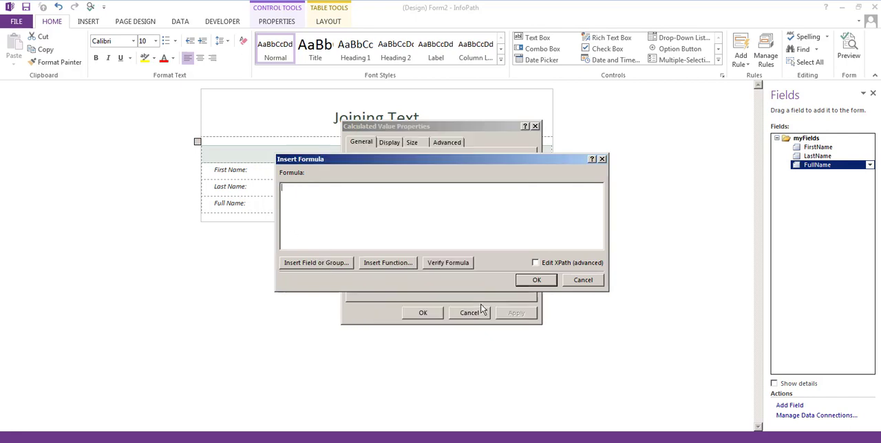
pyautogui.click(387, 263)
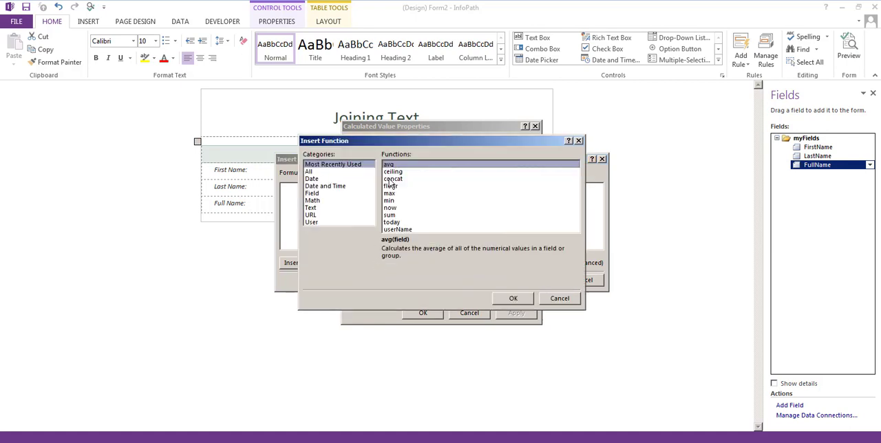
pyautogui.click(393, 178)
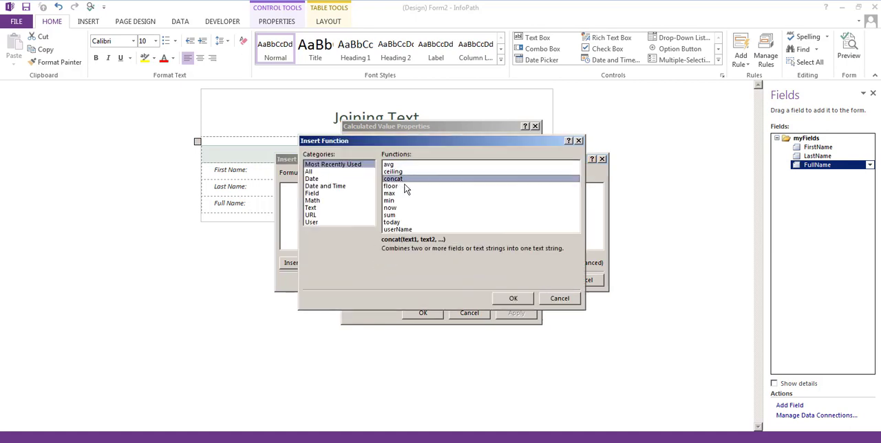
pyautogui.moveTo(406, 253)
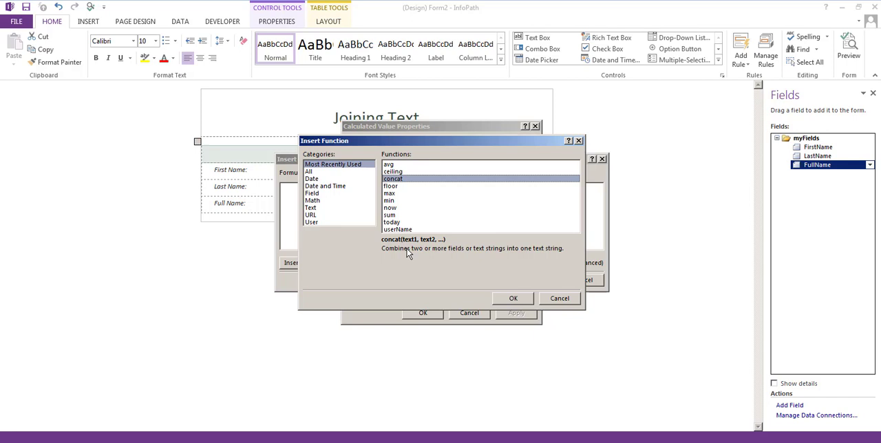
pyautogui.moveTo(513, 298)
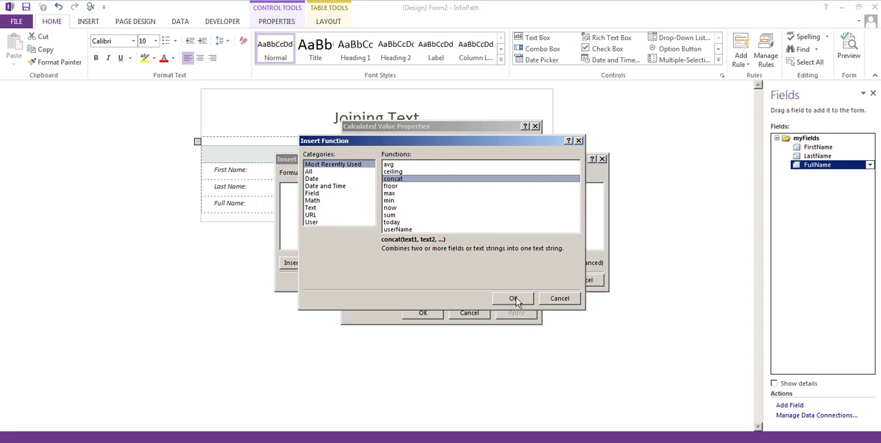
# - Build the formula concat(FirstName, " ", LastName) for Full Name
pyautogui.click(513, 298)
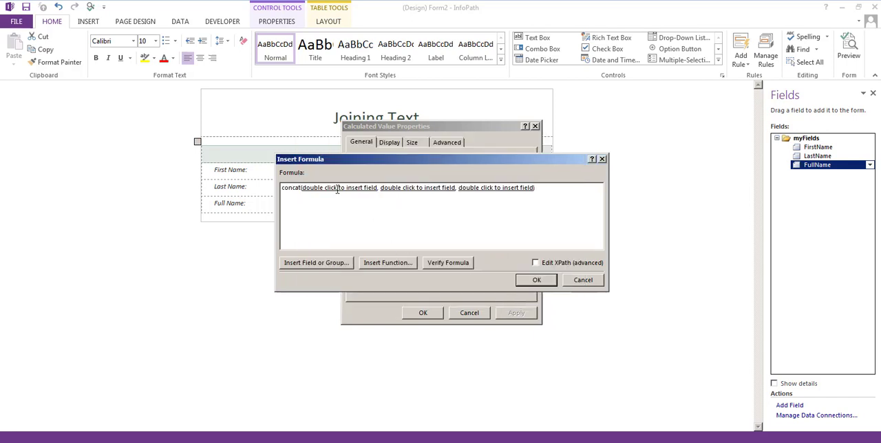
pyautogui.doubleClick(338, 188)
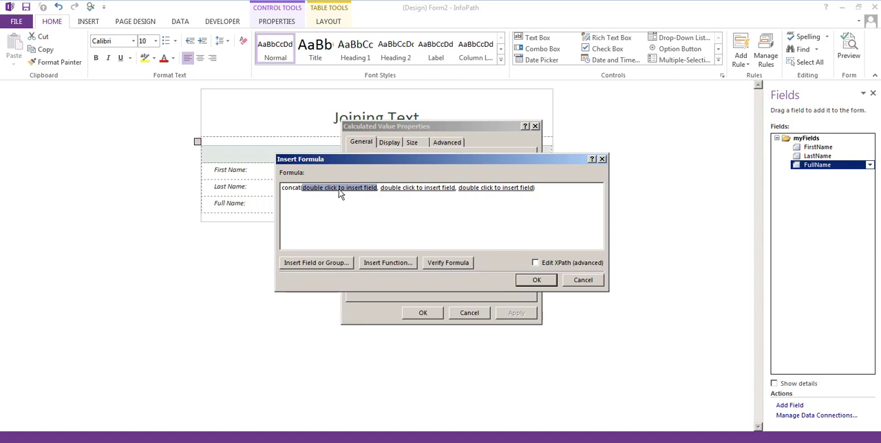
pyautogui.click(316, 263)
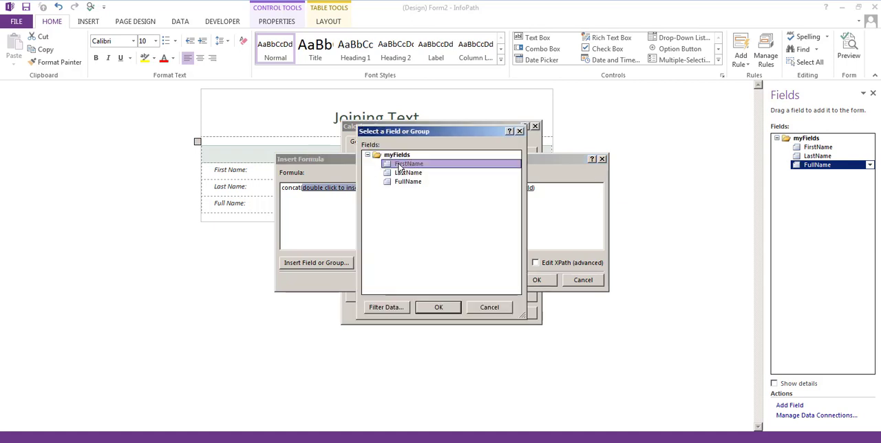
pyautogui.click(439, 307)
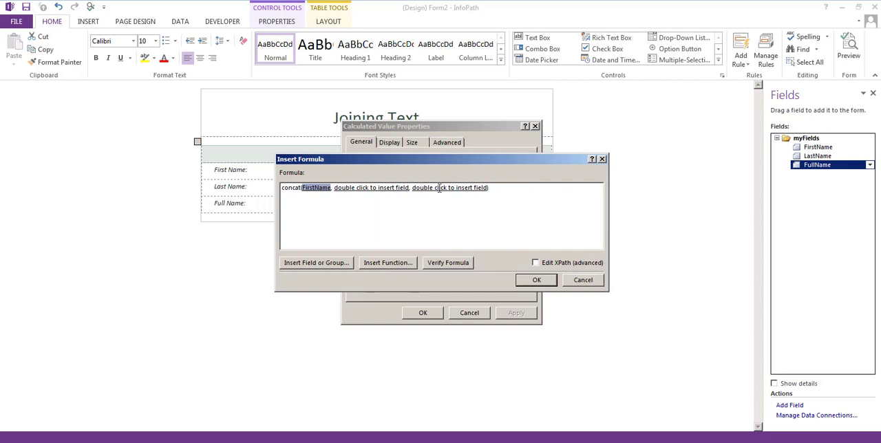
pyautogui.click(317, 262)
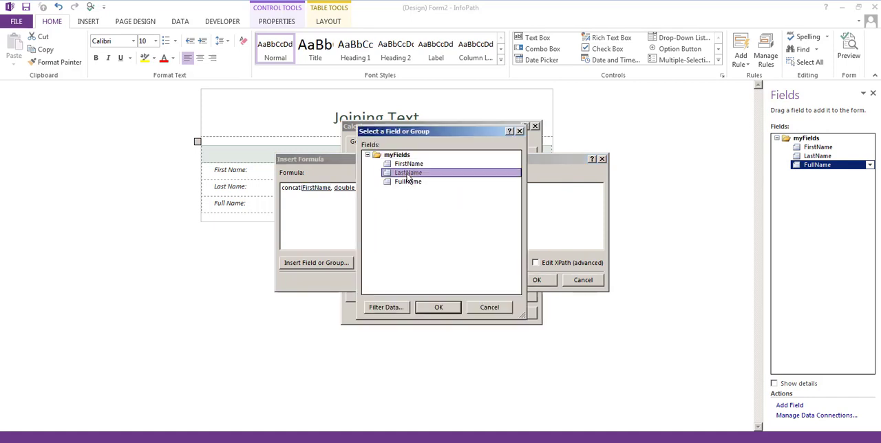
pyautogui.click(439, 307)
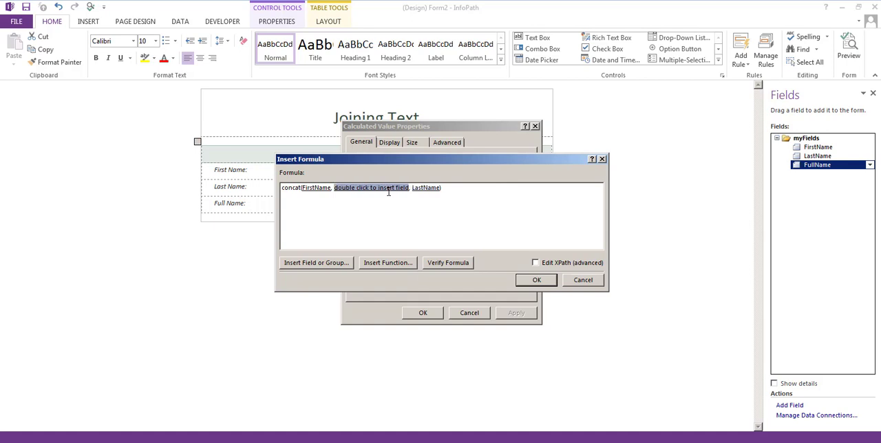
pyautogui.write('", "')
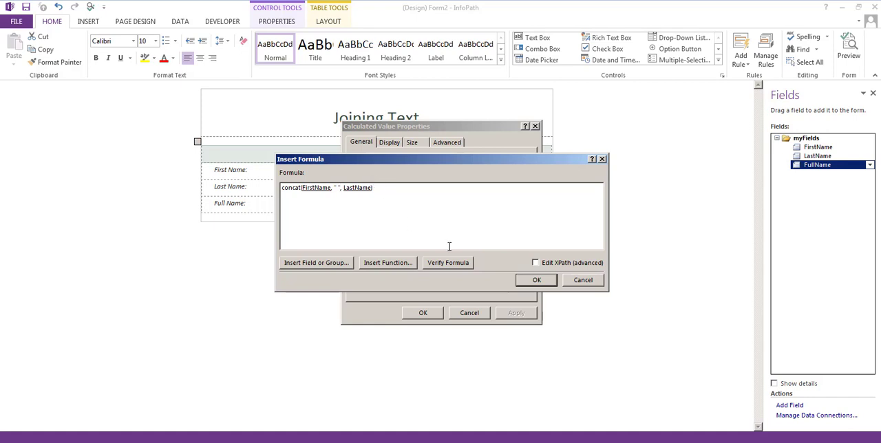
# - Verify the formula has no errors and accept it
pyautogui.click(448, 262)
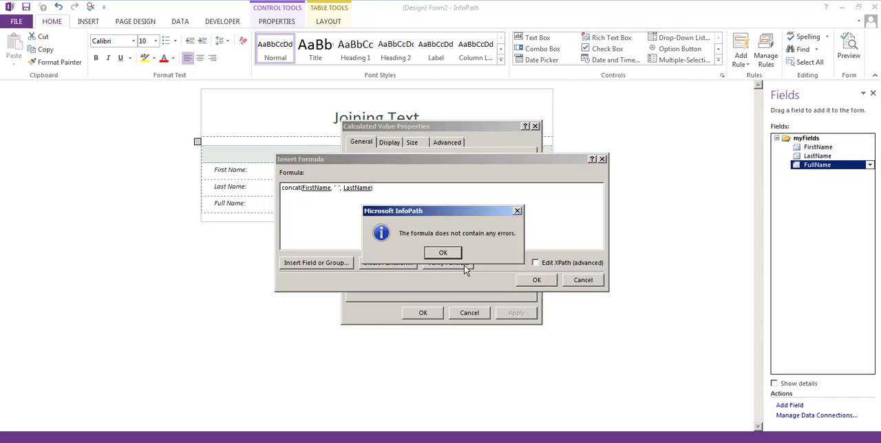
pyautogui.click(443, 252)
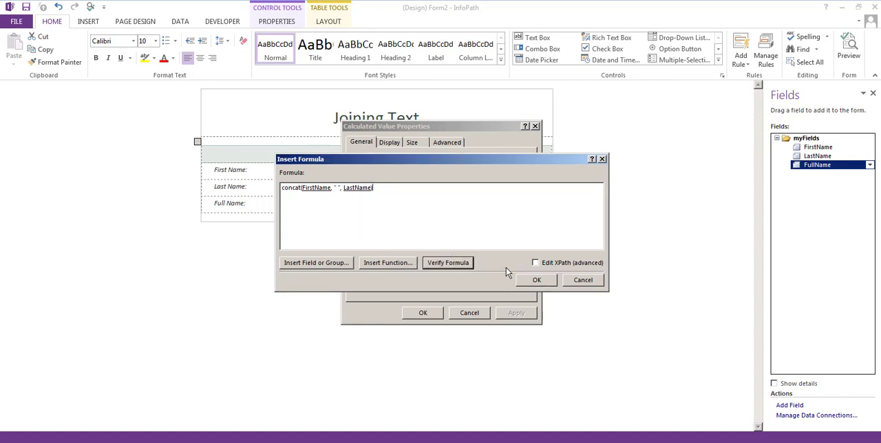
pyautogui.click(536, 280)
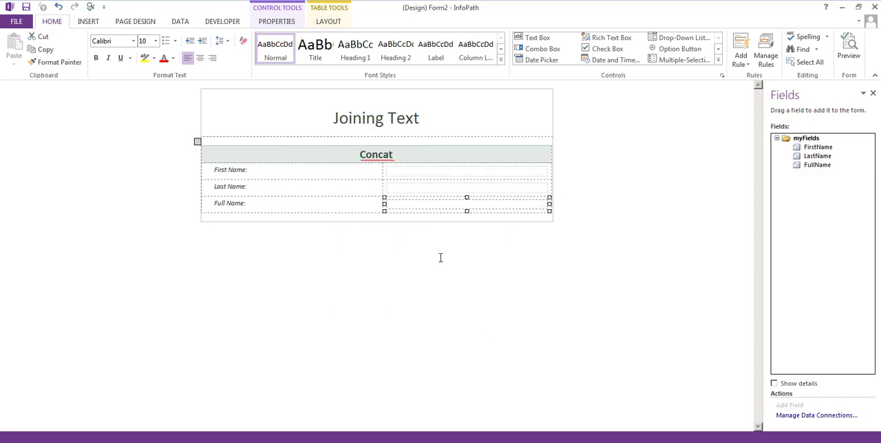
# - Preview the form, entering Homer and Simpson so Full Name shows 'Homer Simpson'
pyautogui.click(849, 45)
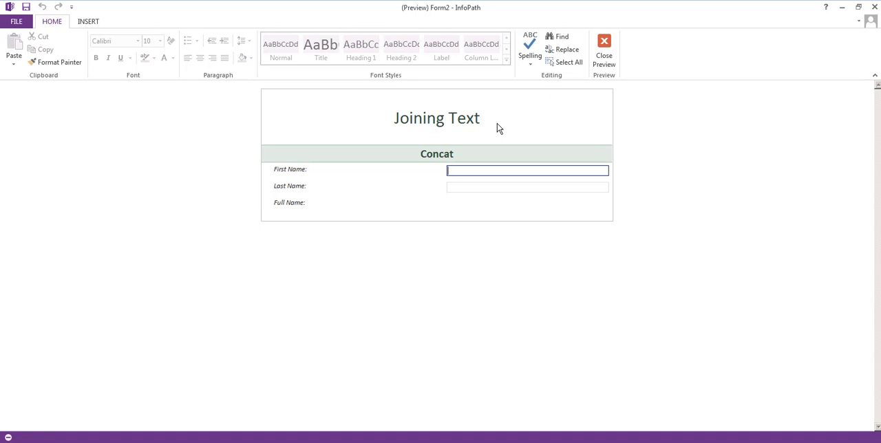
pyautogui.write('Home')
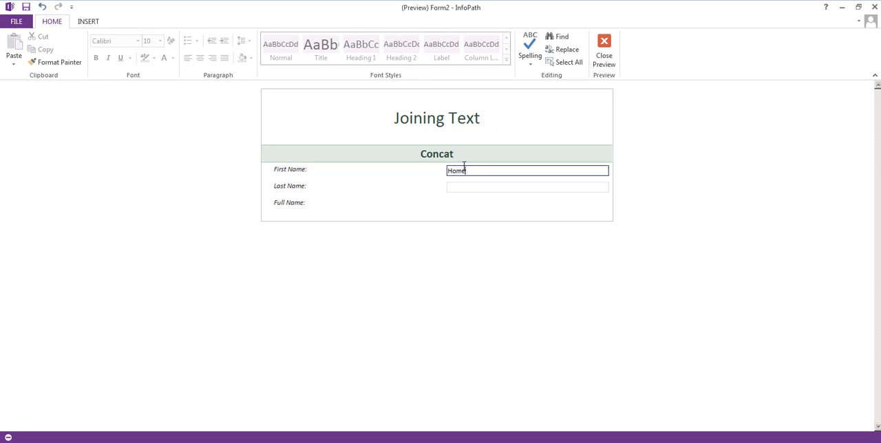
pyautogui.write('Simp')
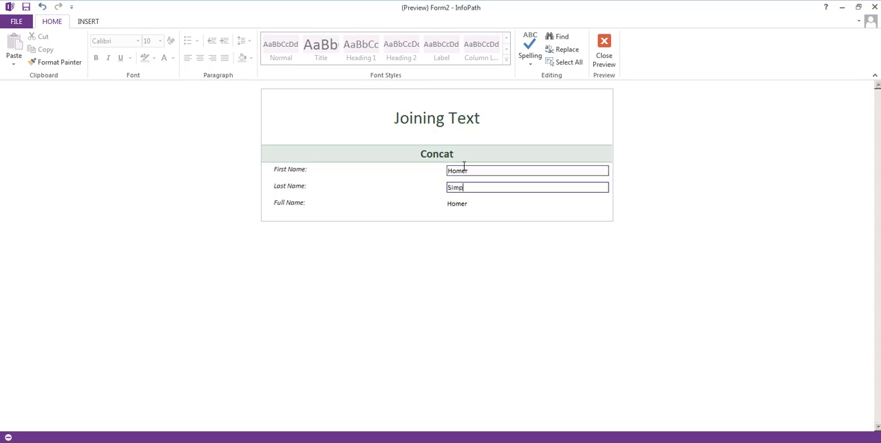
pyautogui.write('son')
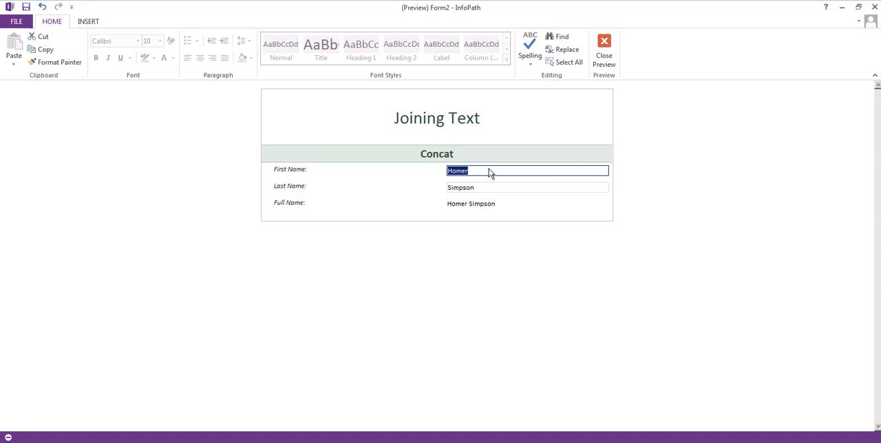
pyautogui.moveTo(566, 115)
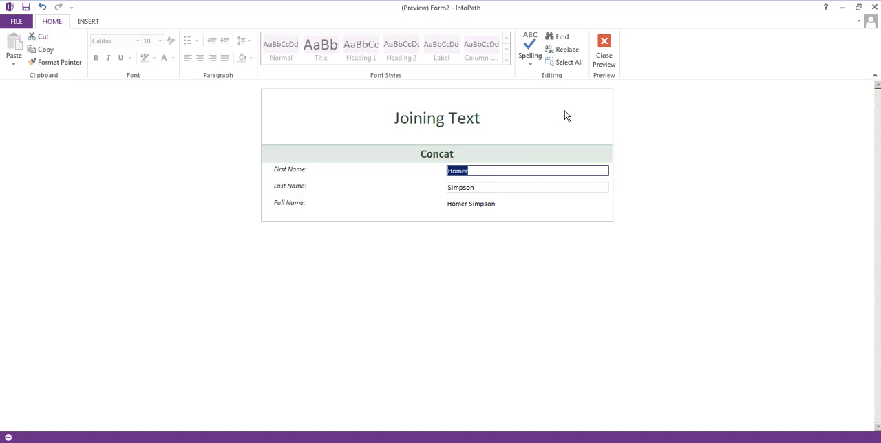